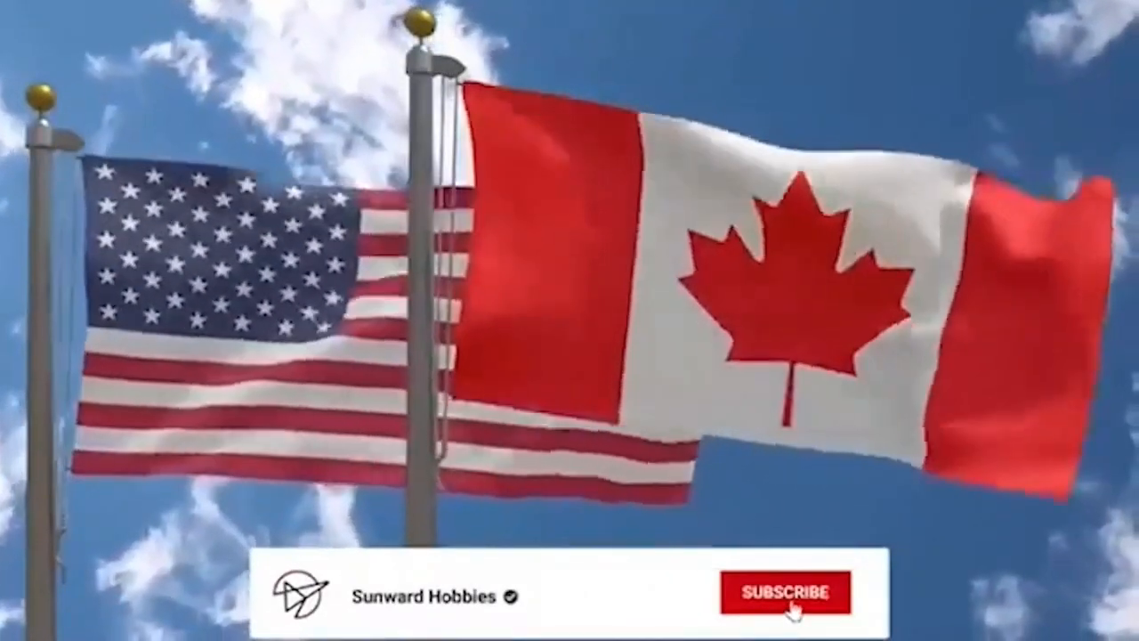
# - Mark the Sunward Hobbies channel as SUBSCRIBED on the outro banner beneath the flags
pyautogui.click(783, 592)
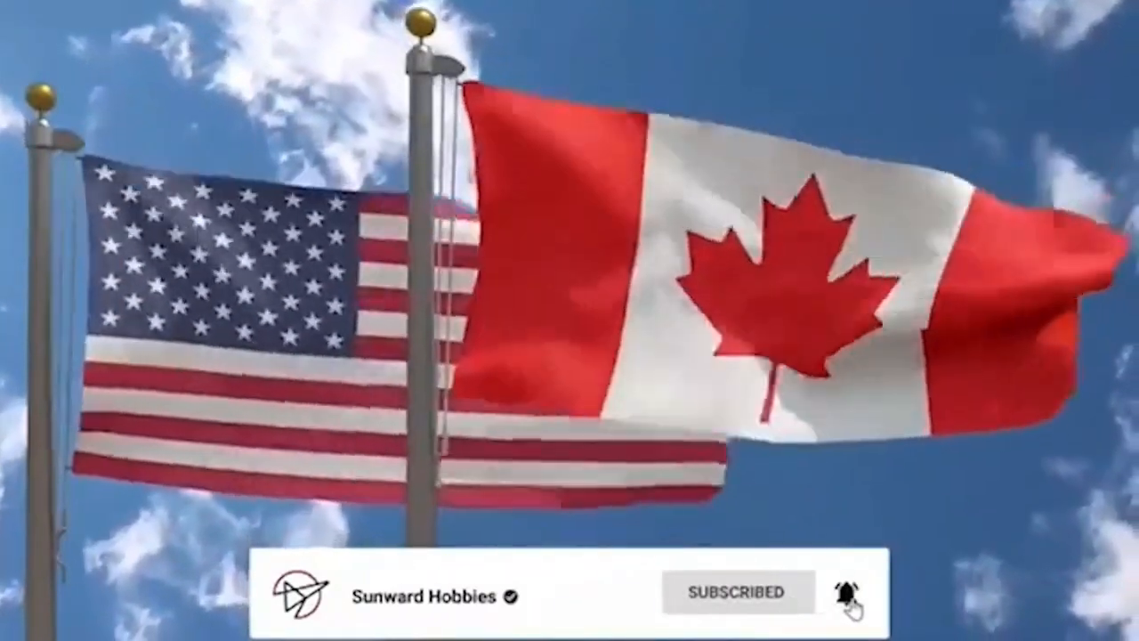